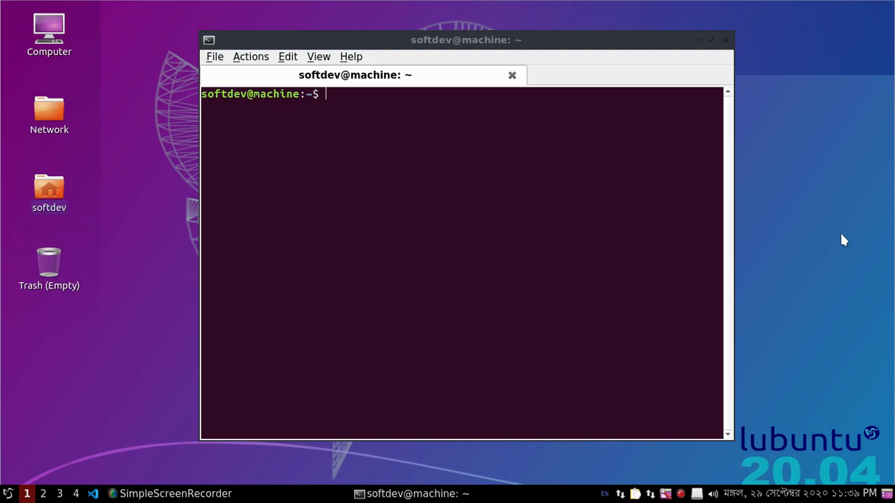
pyautogui.moveTo(402, 361)
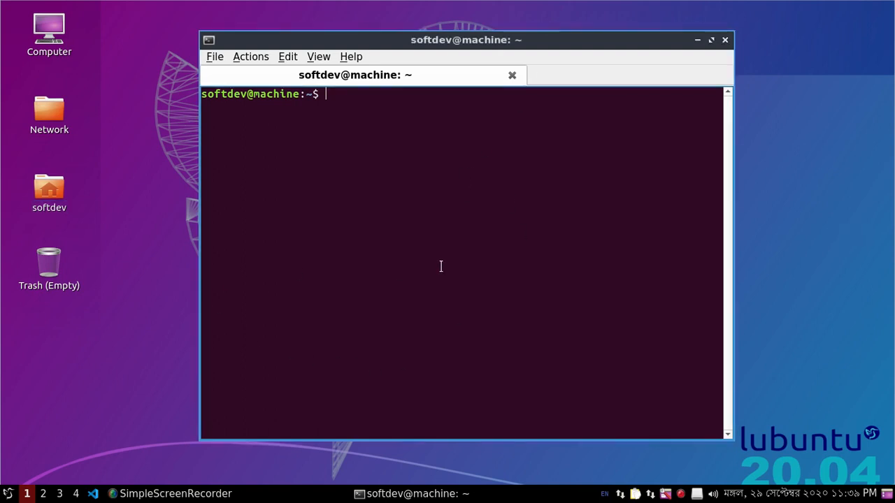
# Step: List the home directory with ls, showing node-v12.18.4.tar.gz among the contents
pyautogui.write('ls')
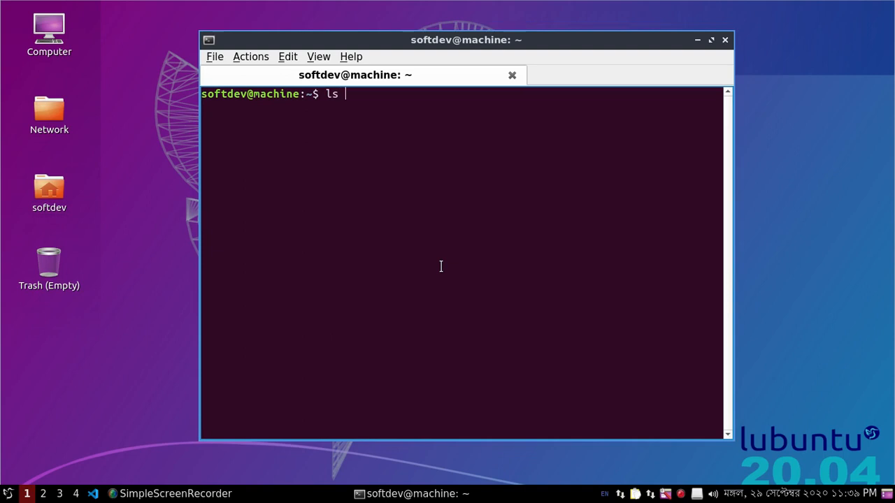
pyautogui.press('Return')
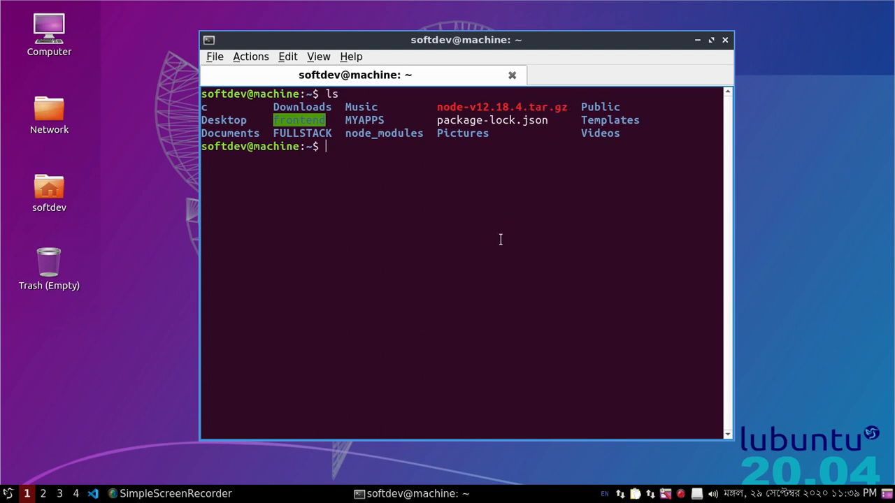
pyautogui.moveTo(473, 266)
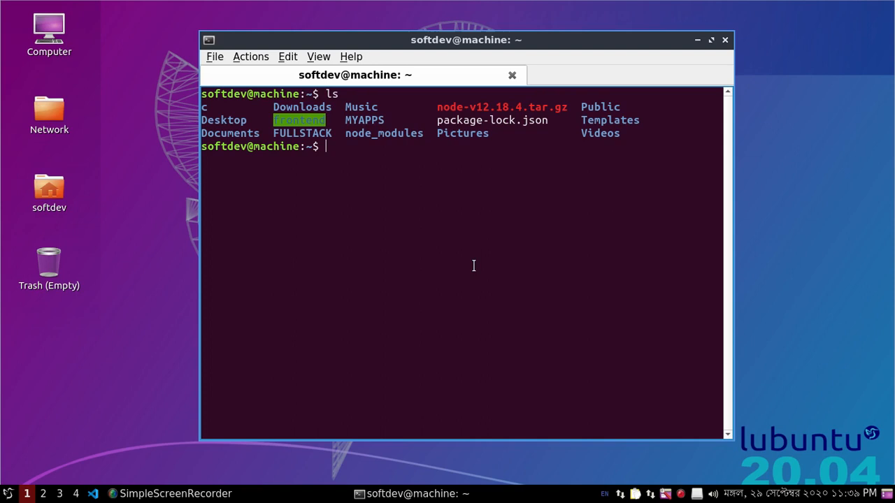
# Step: Enter tar -xvzf node-v12.18.4.tar.gz at the prompt without running it
pyautogui.write('tar')
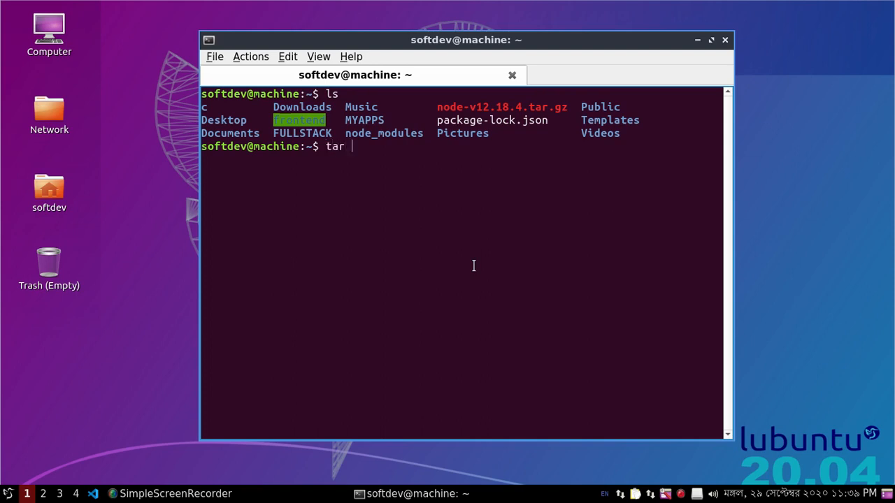
pyautogui.write('-')
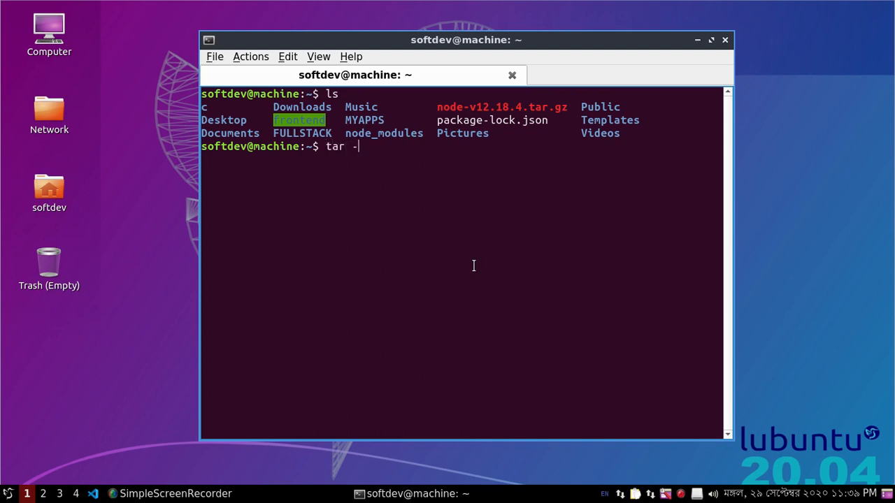
pyautogui.write('x')
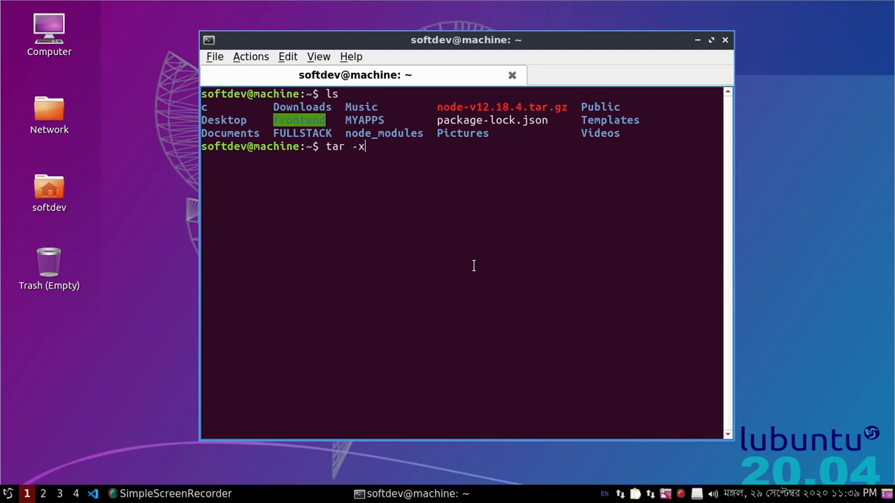
pyautogui.write('vzf')
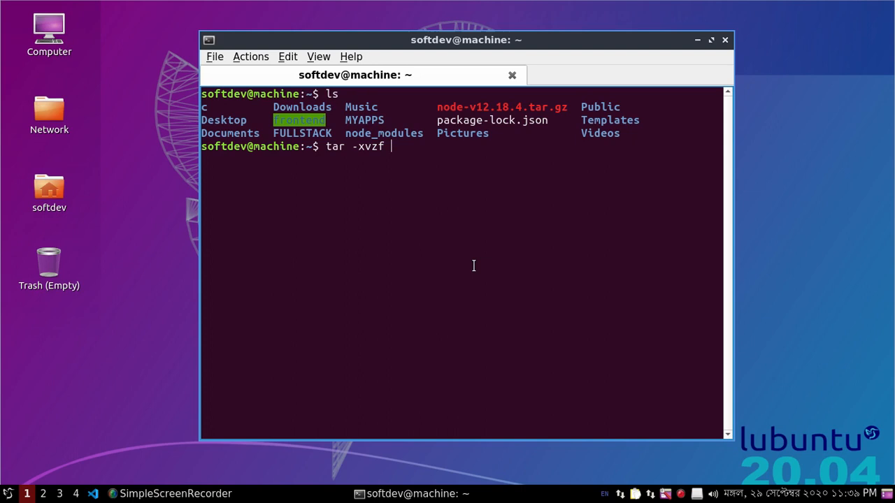
pyautogui.write('no')
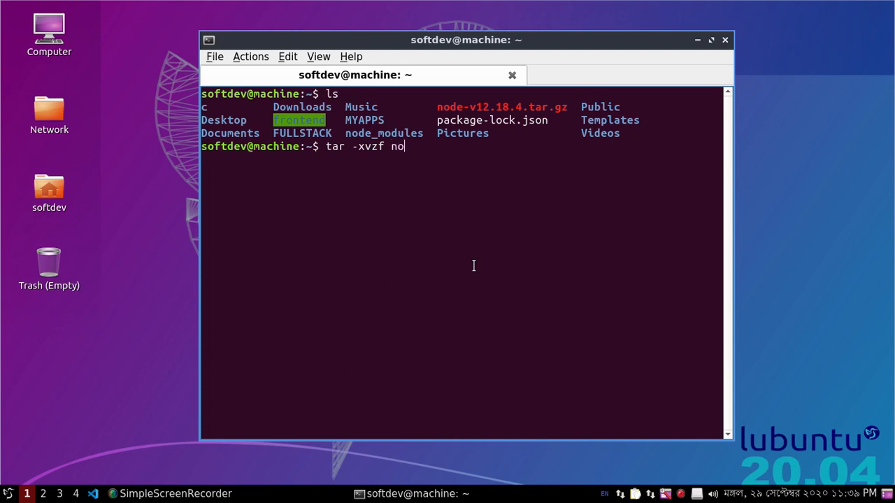
pyautogui.write('de')
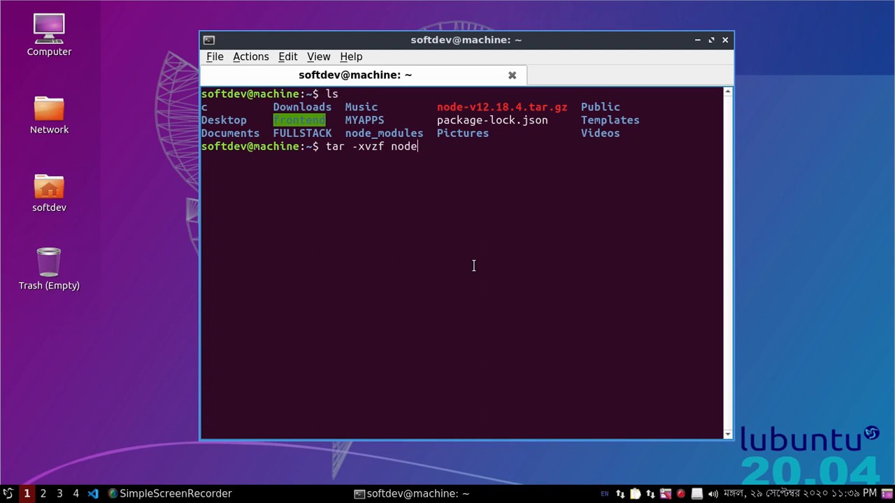
pyautogui.write('-v12.18.4.tar.gz')
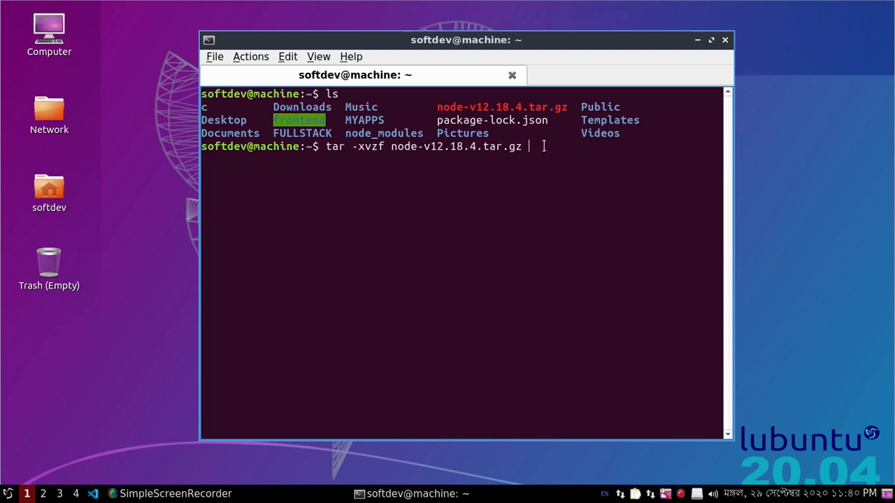
pyautogui.moveTo(397, 147)
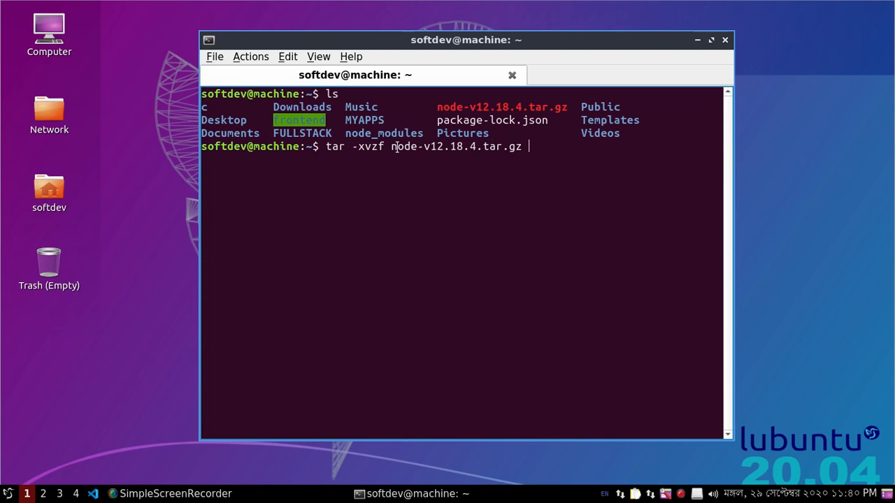
pyautogui.doubleClick(454, 147)
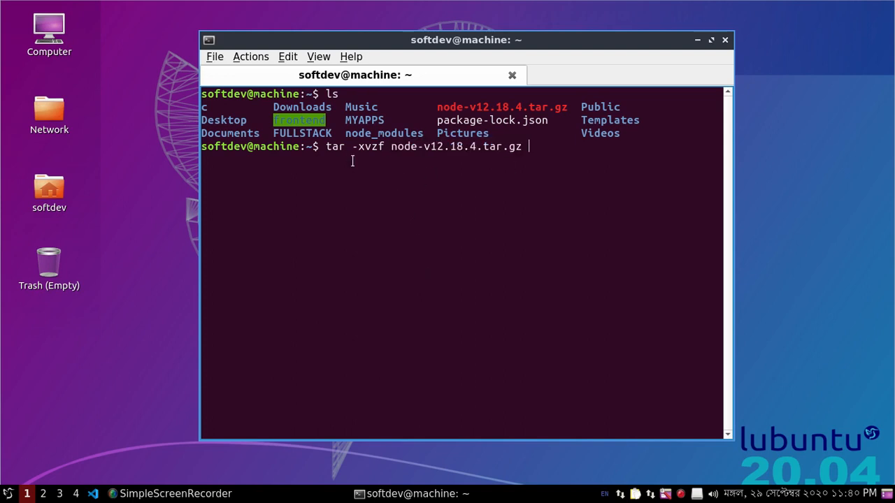
pyautogui.doubleClick(411, 146)
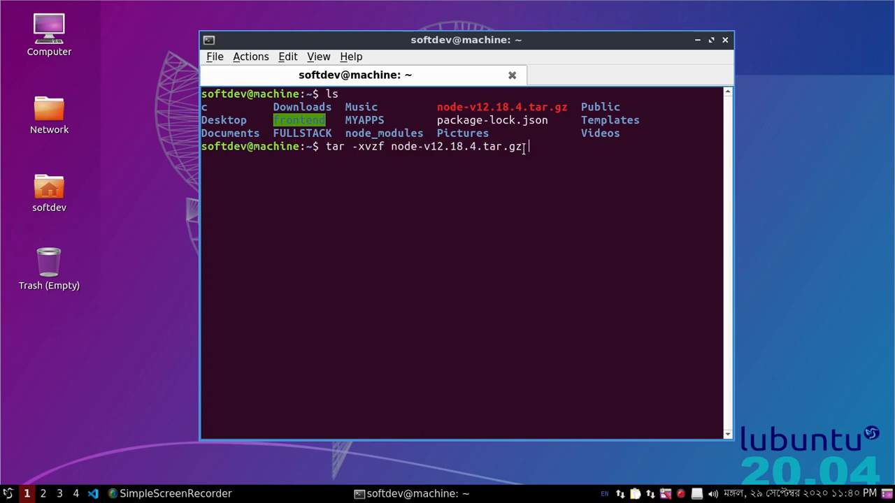
pyautogui.doubleClick(454, 147)
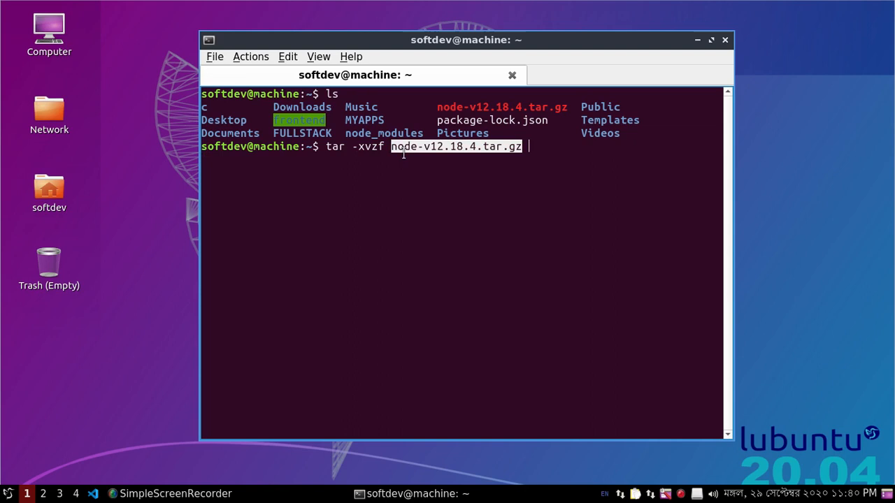
pyautogui.moveTo(448, 205)
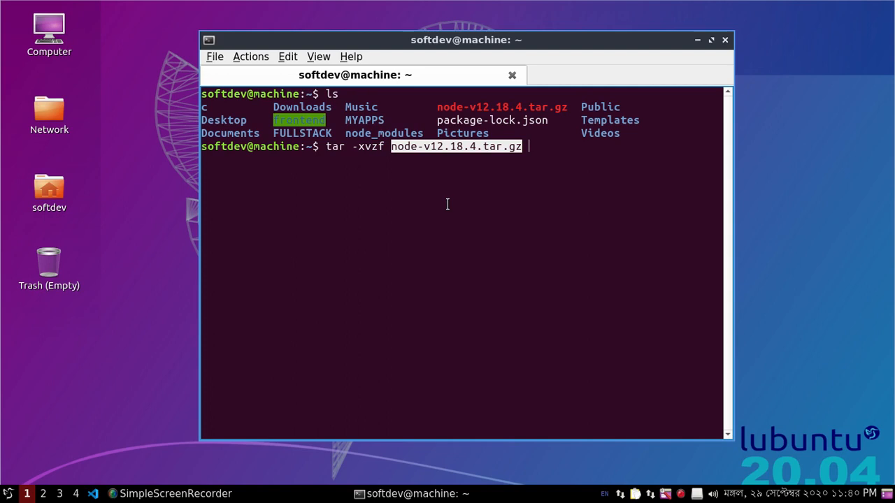
pyautogui.moveTo(470, 204)
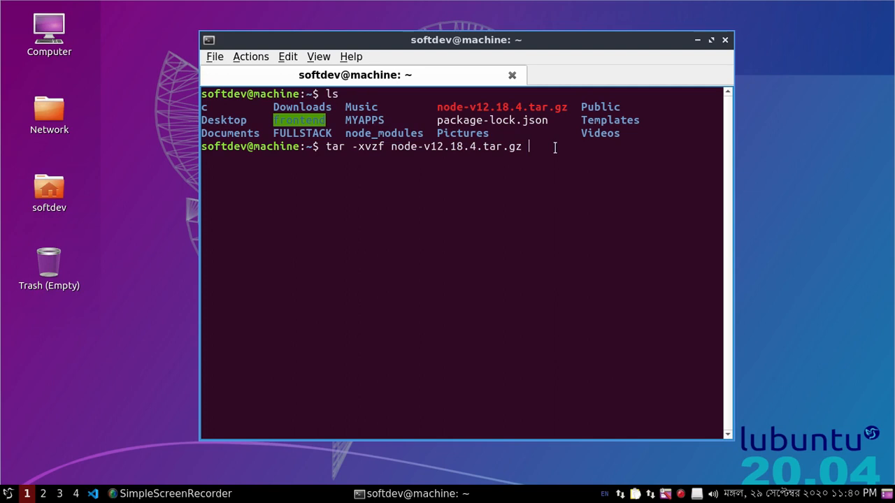
# Step: Append the -C option to the pending tar command for a destination folder
pyautogui.write('-')
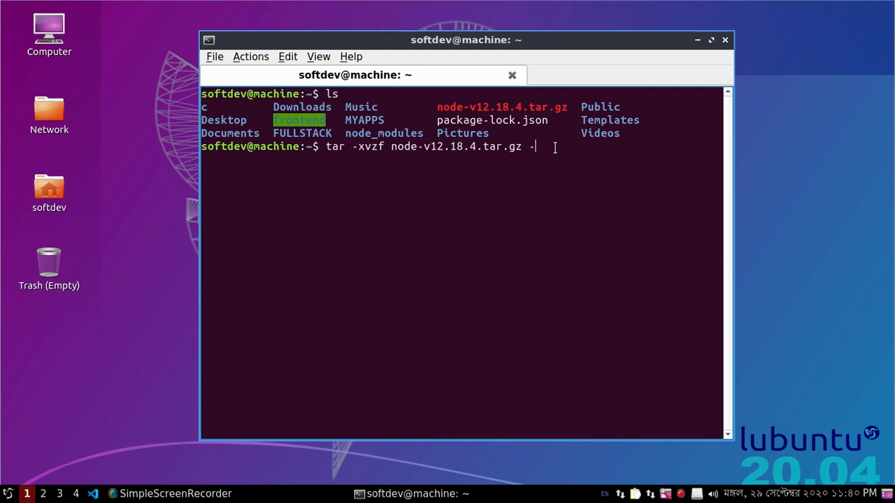
pyautogui.write('C')
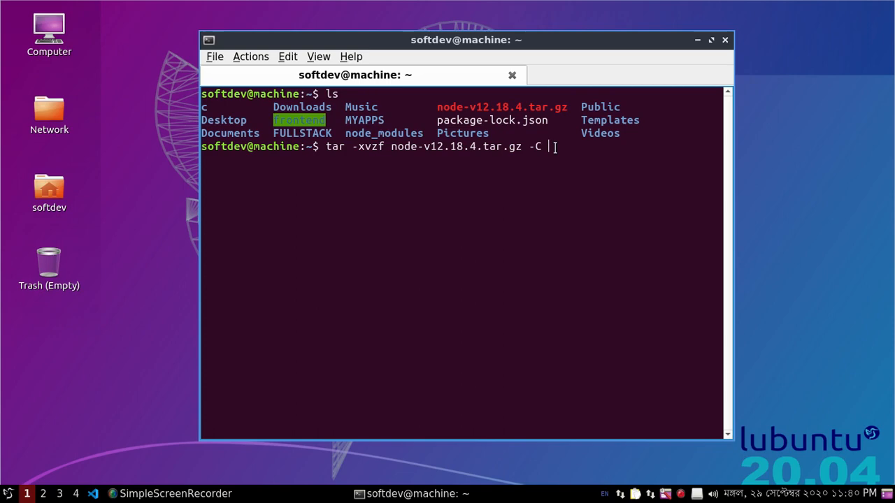
pyautogui.moveTo(240, 336)
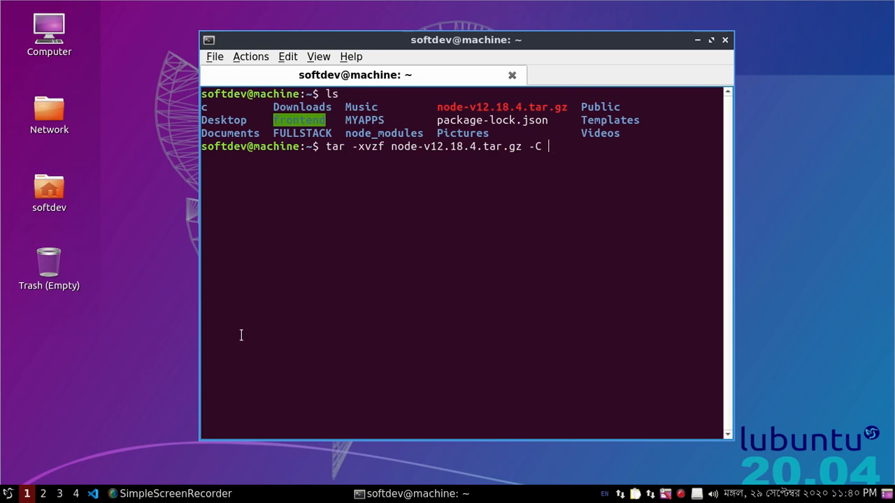
pyautogui.doubleClick(49, 188)
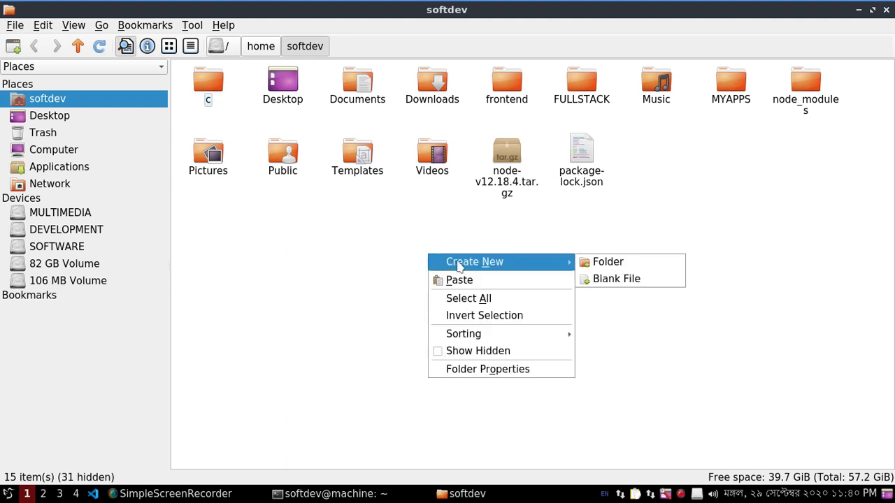
# Step: Create a new folder named mynode in the softdev home folder
pyautogui.click(607, 261)
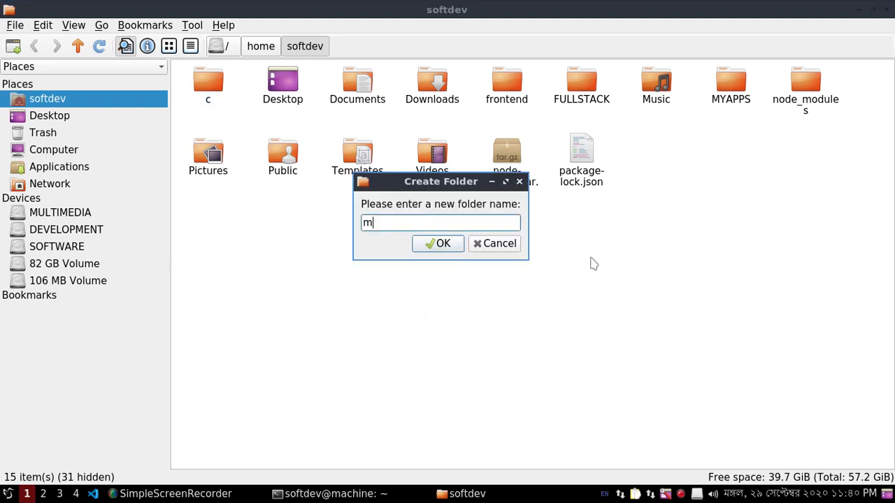
pyautogui.write('y')
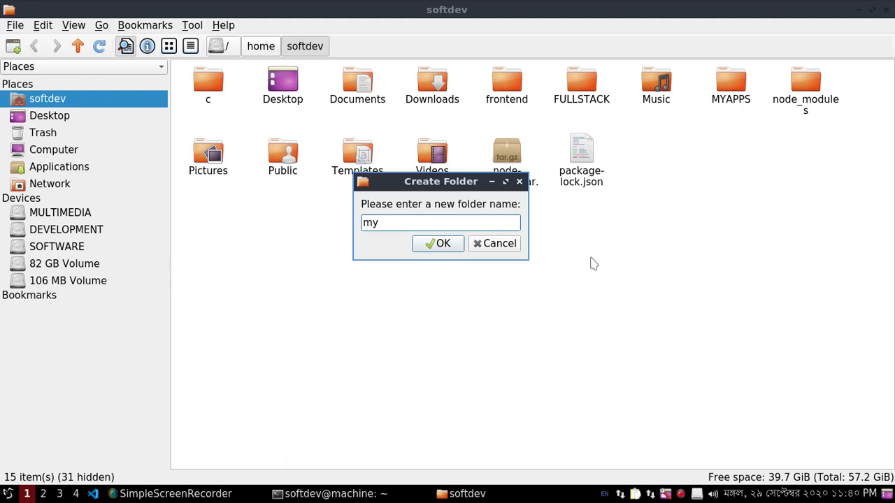
pyautogui.write('node')
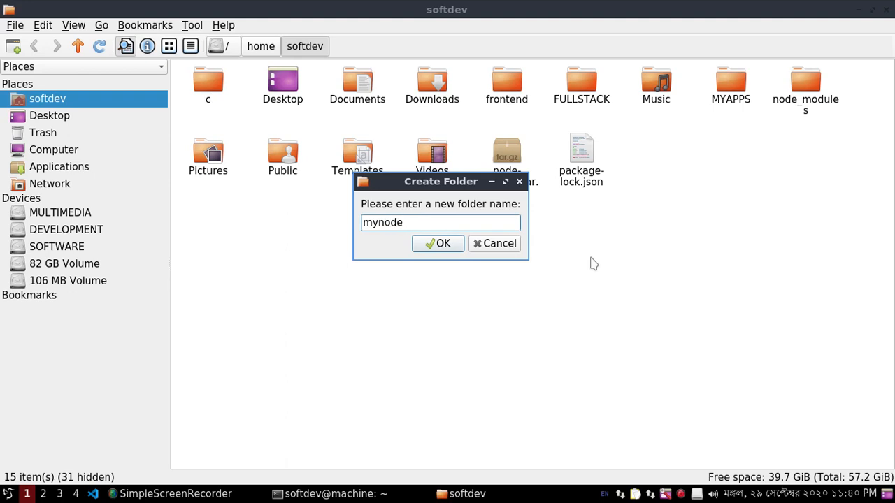
pyautogui.click(438, 243)
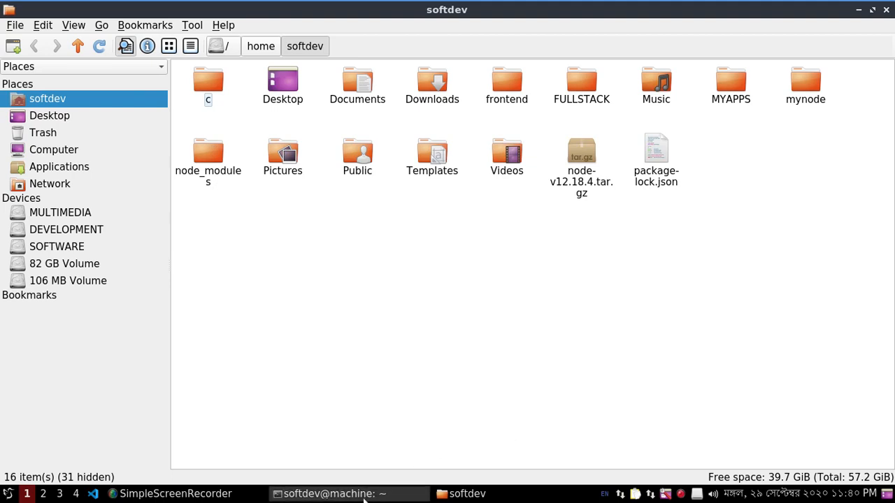
# Step: Complete the command with /home/softdev/mynode/ and run the extraction
pyautogui.click(350, 493)
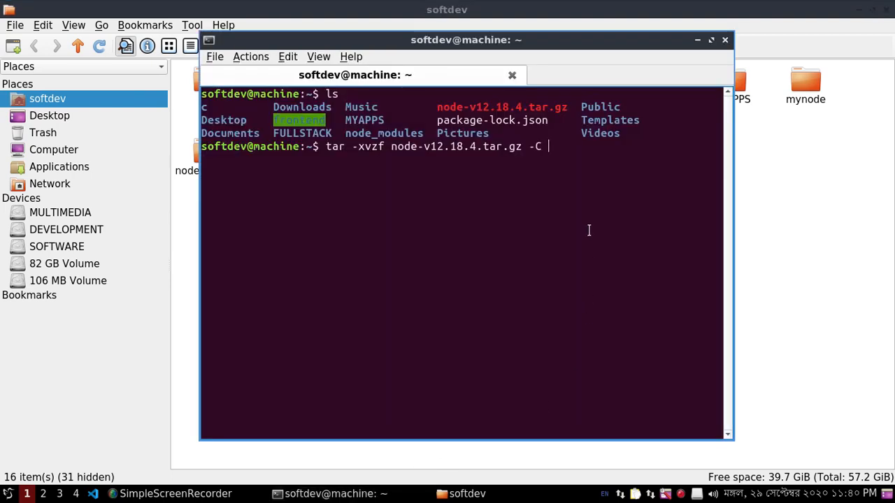
pyautogui.write('/')
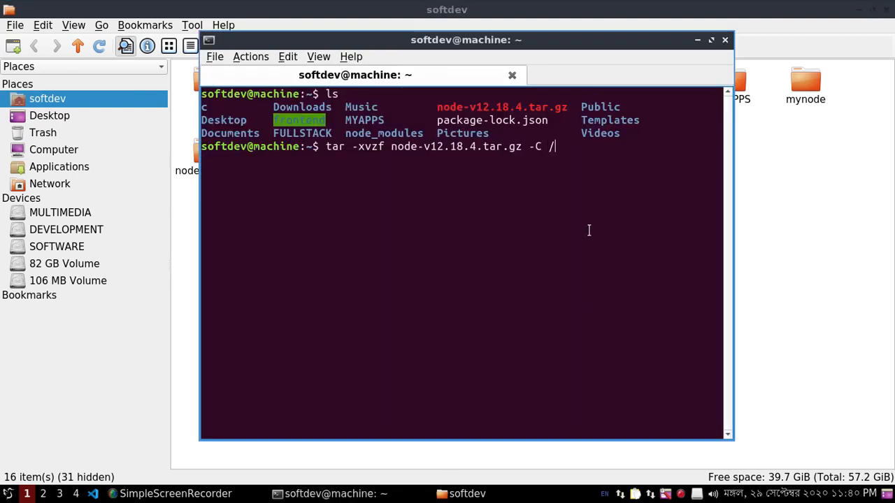
pyautogui.write('home/')
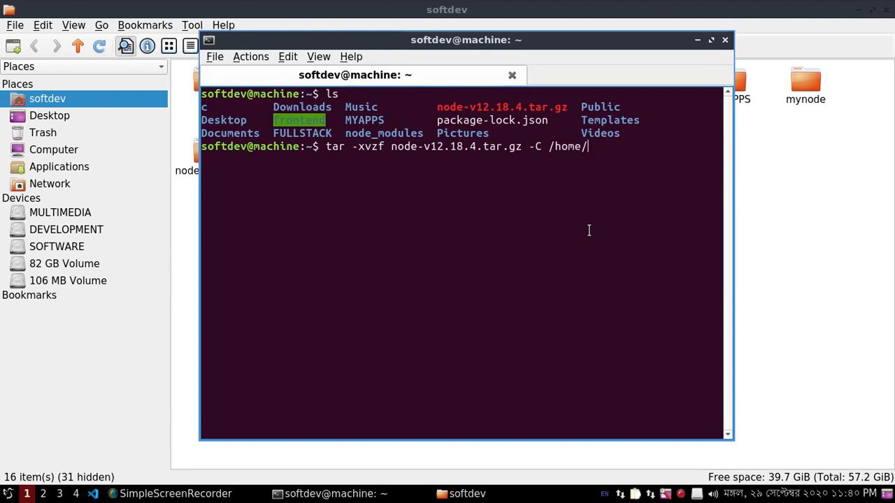
pyautogui.write('softdev/')
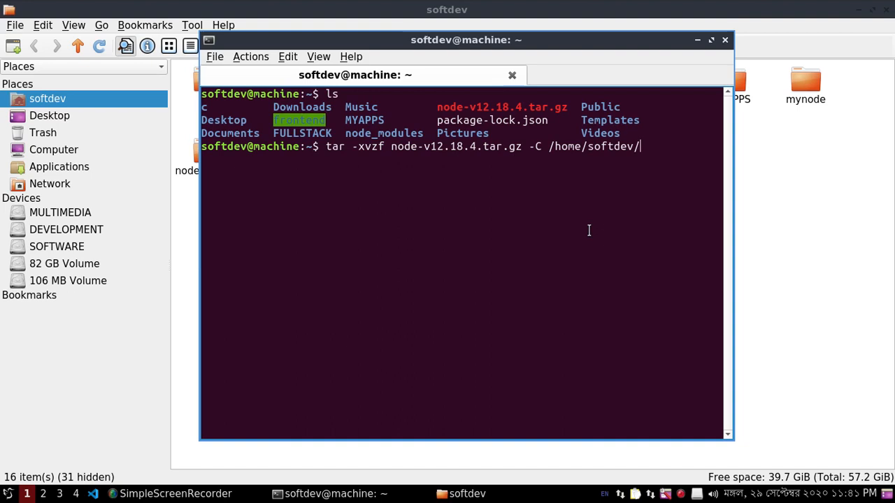
pyautogui.press('BackSpace')
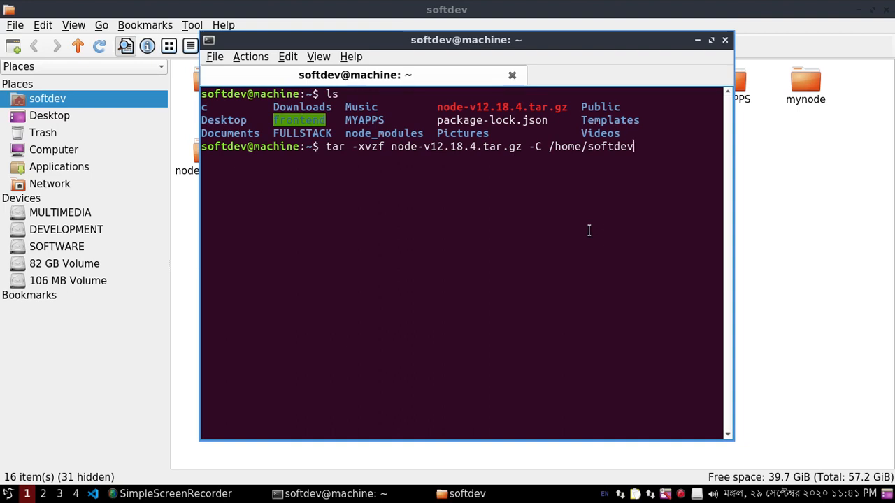
pyautogui.write('/')
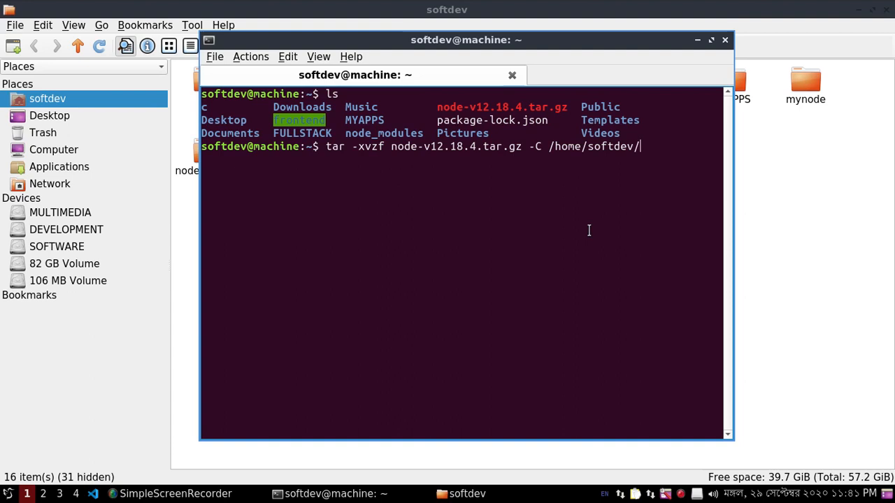
pyautogui.write('mynode/')
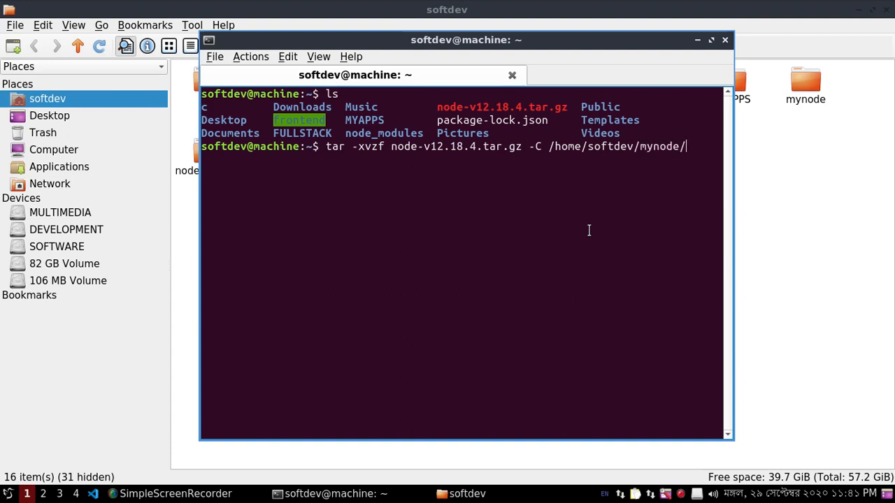
pyautogui.press('Return')
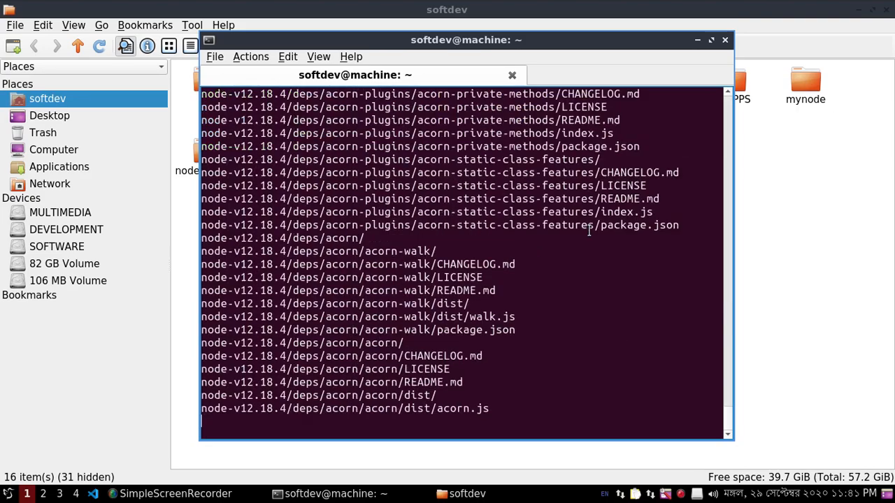
# Step: Scroll through the tar extraction output as node-v12.18.4 unpacks
pyautogui.scroll(-3)
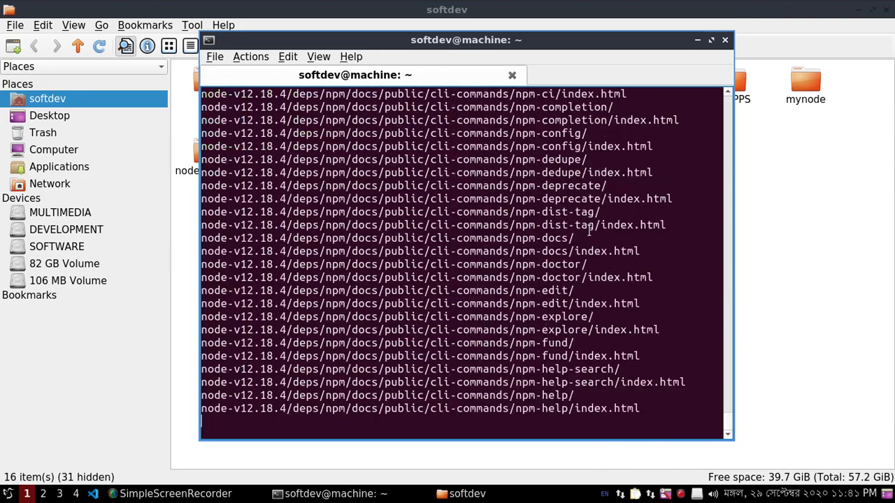
pyautogui.scroll(-3)
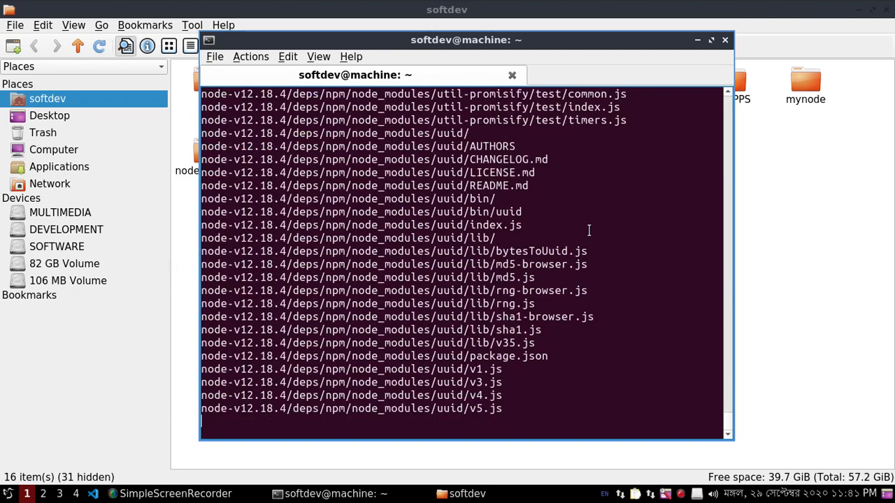
pyautogui.scroll(-3)
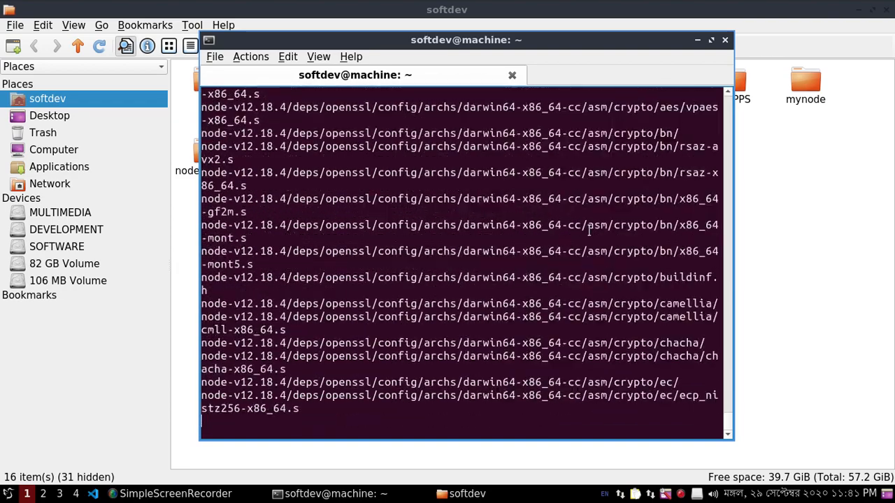
pyautogui.scroll(-3)
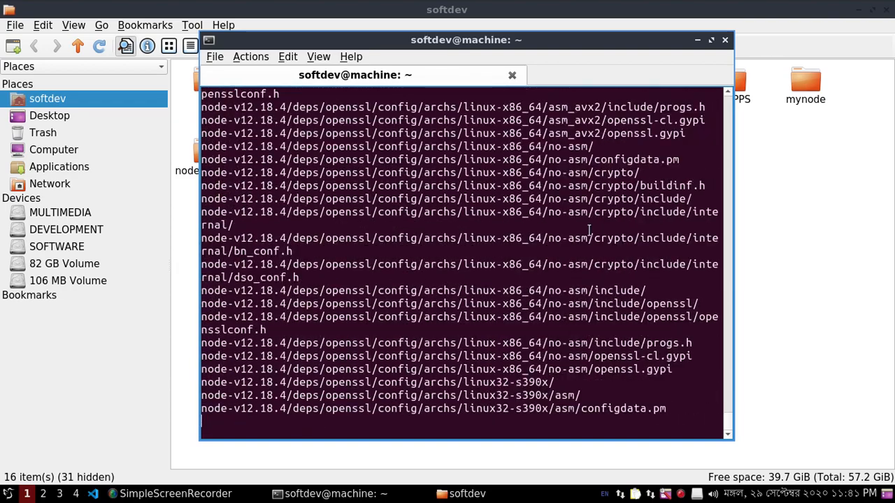
pyautogui.scroll(-3)
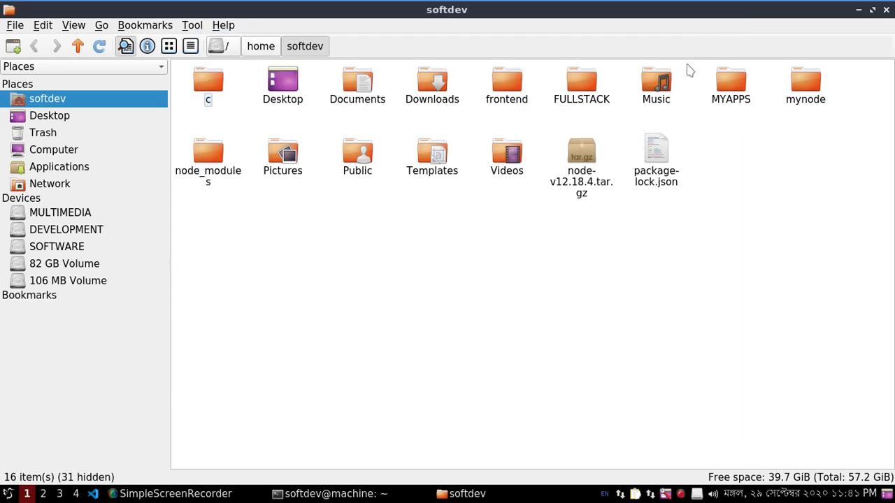
pyautogui.moveTo(349, 237)
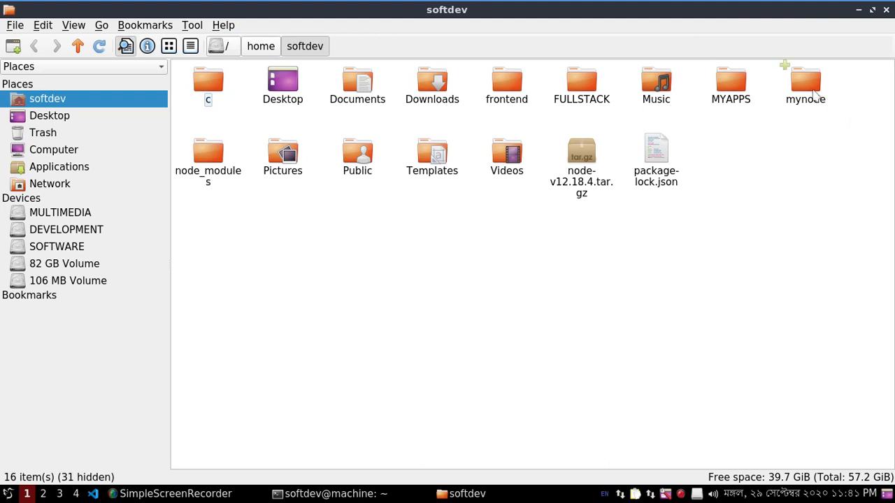
# Step: Open mynode and then the extracted node-v12.18.4 folder inside it
pyautogui.doubleClick(806, 80)
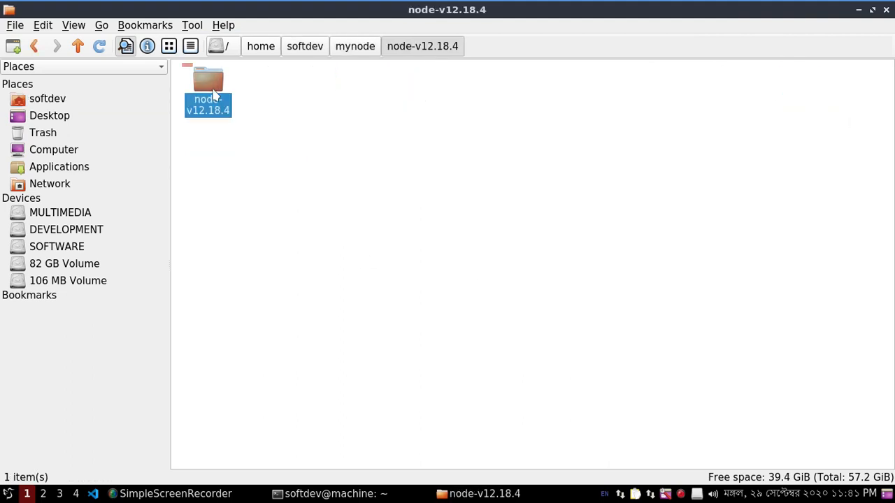
pyautogui.doubleClick(207, 80)
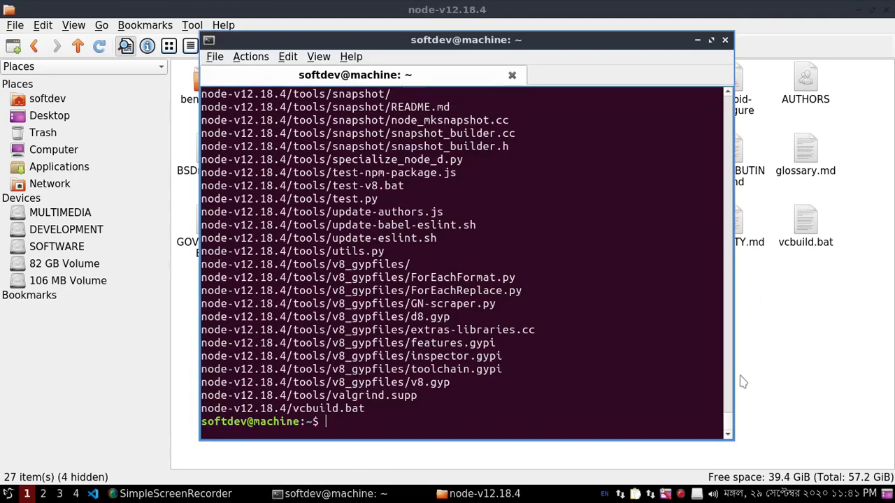
# Step: Review the finished output and re-enter the tar -C /home/softdev/mynode/ command at the prompt
pyautogui.scroll(3)
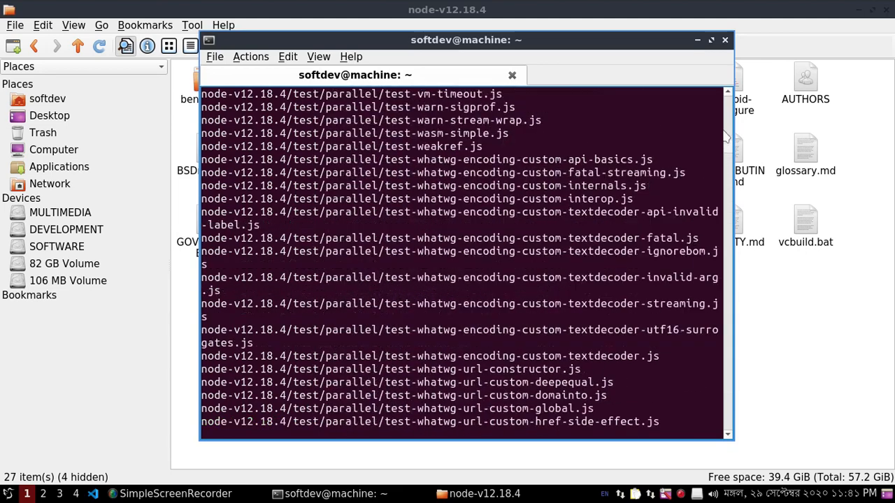
pyautogui.scroll(-3)
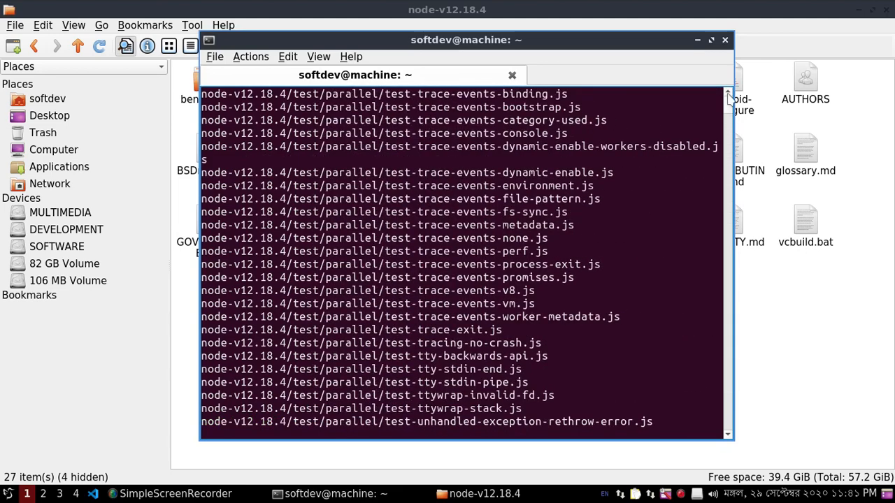
pyautogui.moveTo(719, 117)
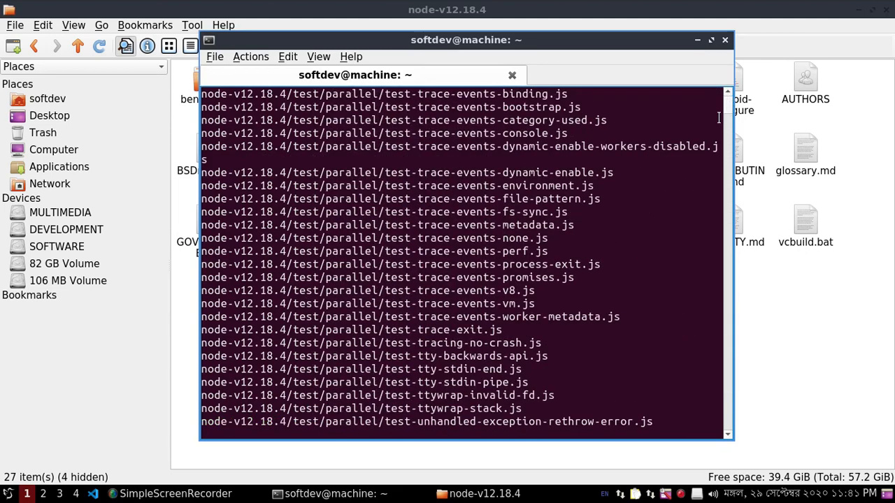
pyautogui.moveTo(730, 114)
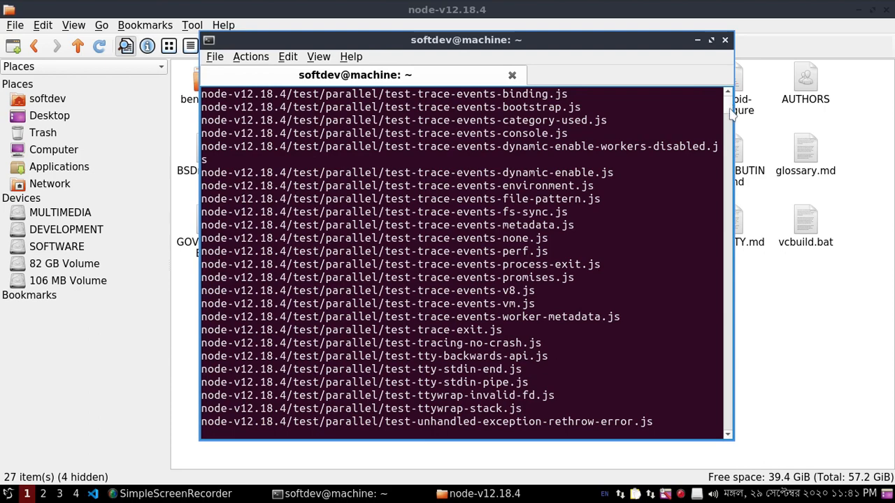
pyautogui.scroll(-3)
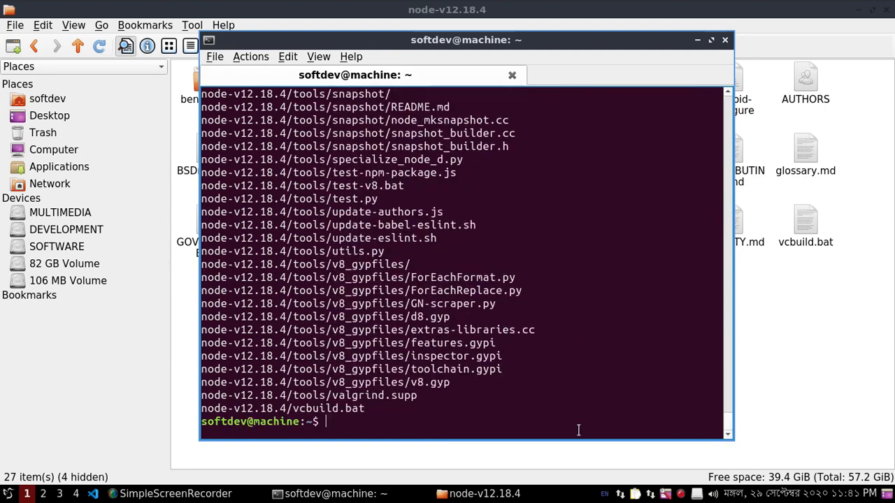
pyautogui.write('tar -xyzf node-v12.18.4.tar.gz -C /home/softdev/mynode/')
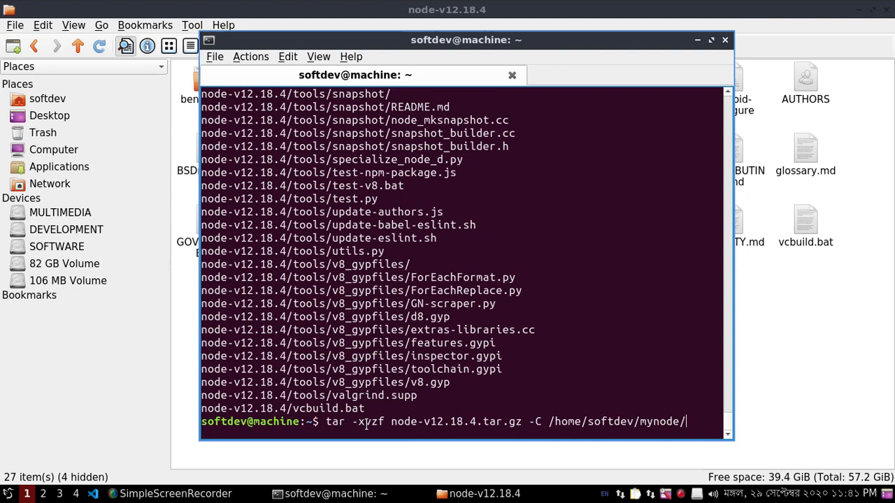